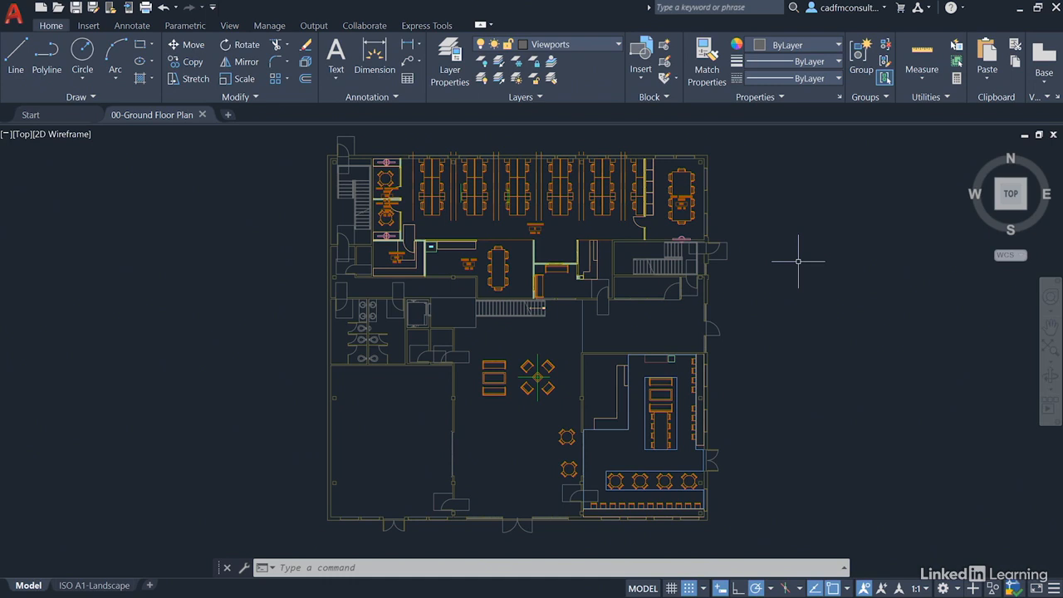
mouse_move(441, 228)
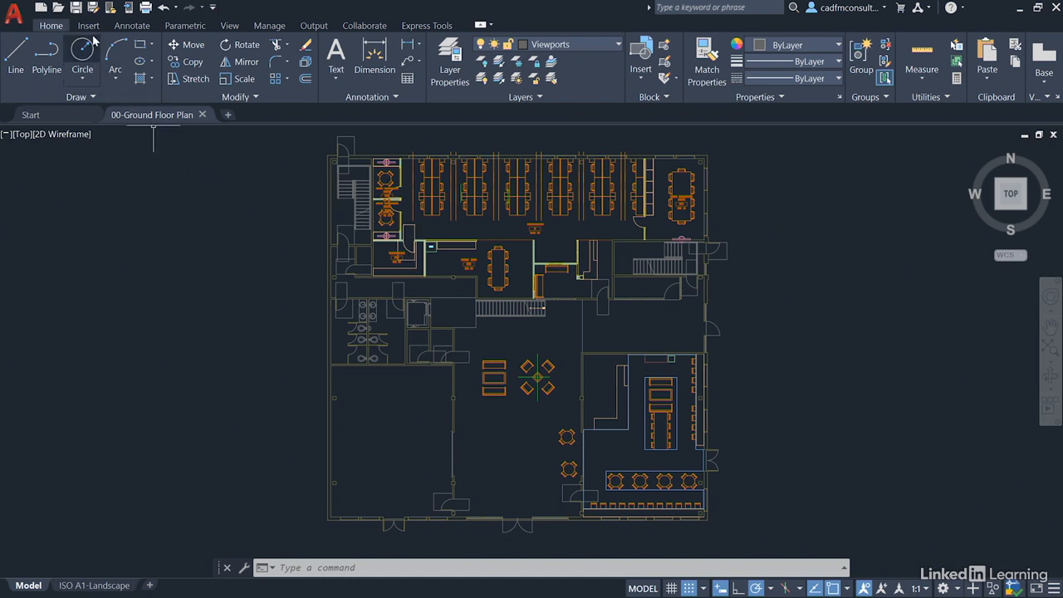
Bring up the Insert ribbon tab with its block, reference, PDF import and data link tools
left_click(88, 25)
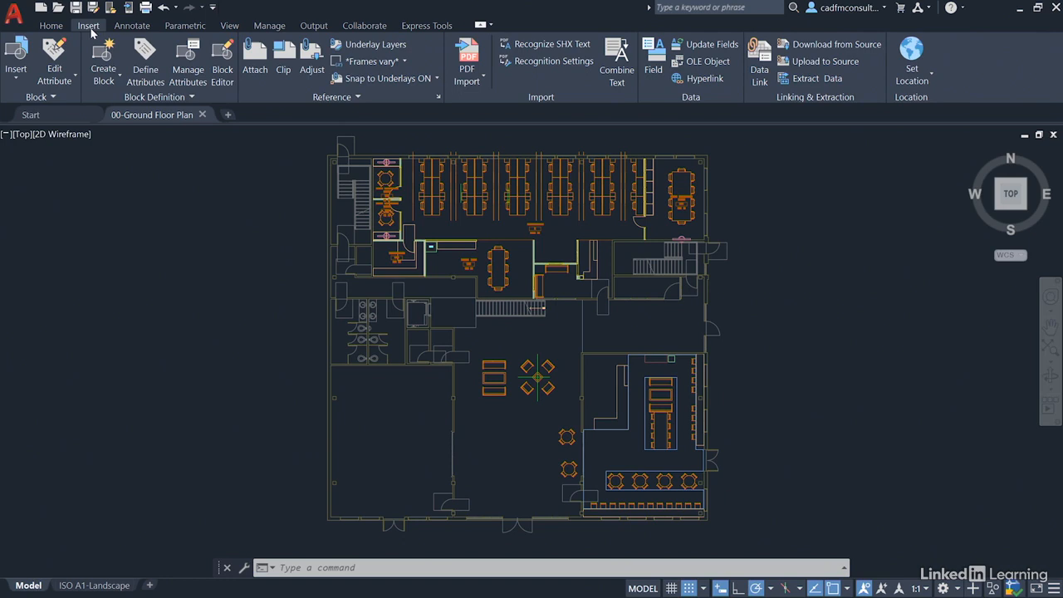
Tour the Annotate, Parametric and View ribbon tabs, then return to the Home tab
left_click(132, 26)
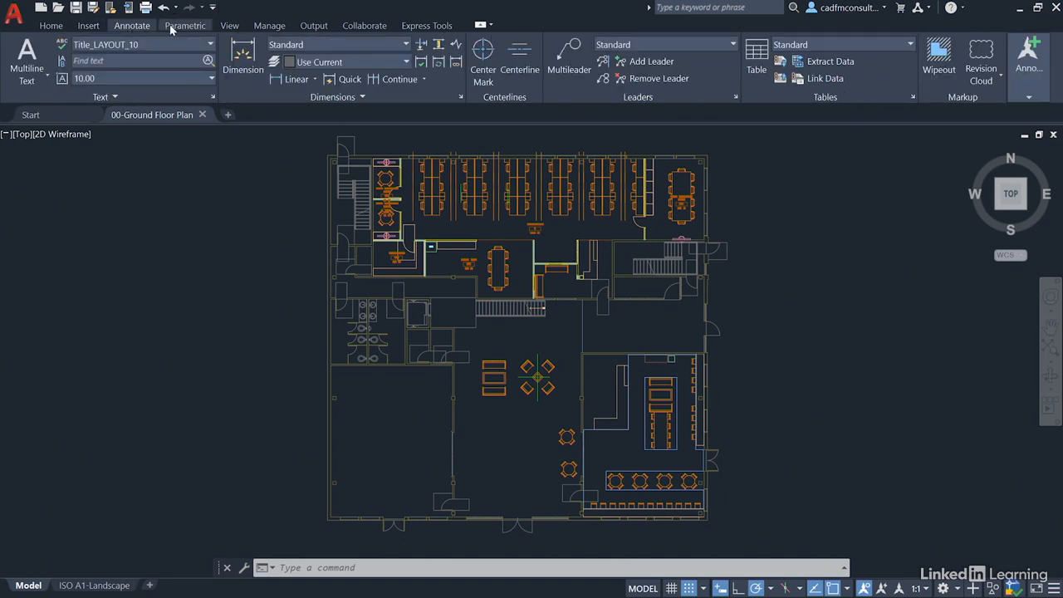
left_click(185, 26)
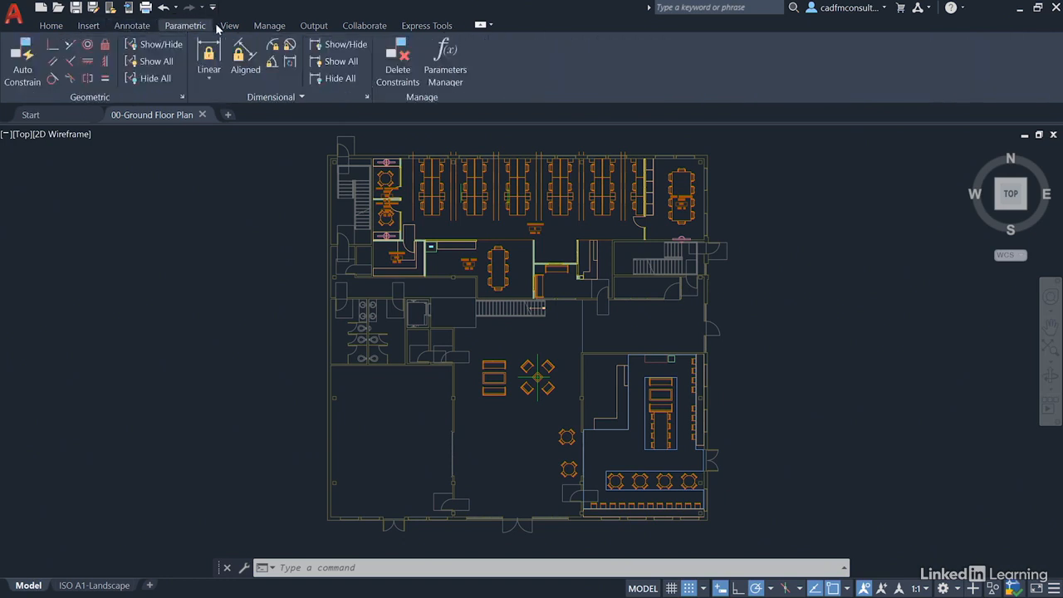
left_click(230, 25)
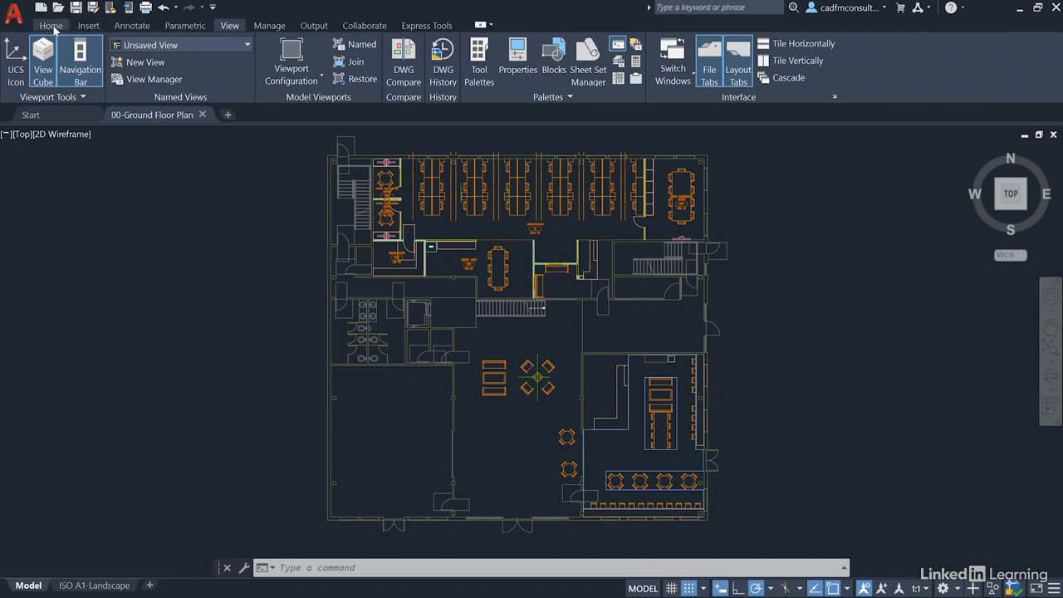
left_click(50, 26)
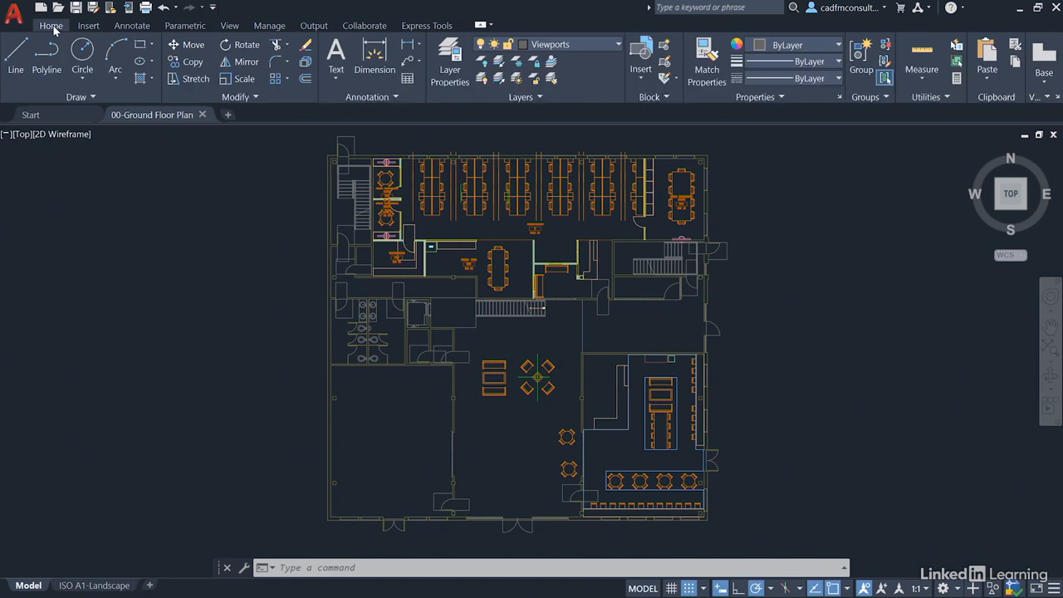
mouse_move(193, 282)
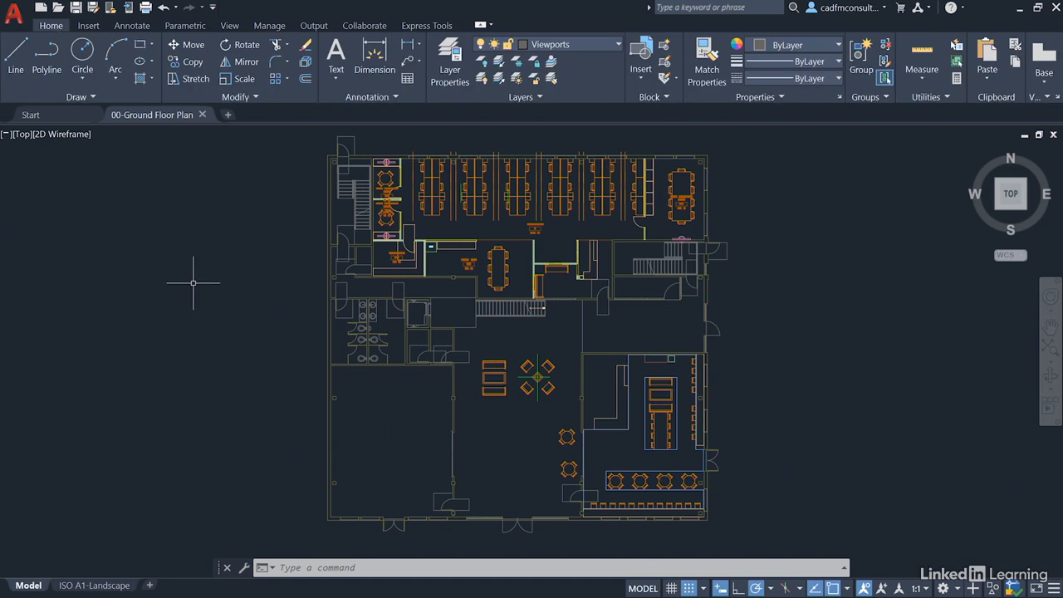